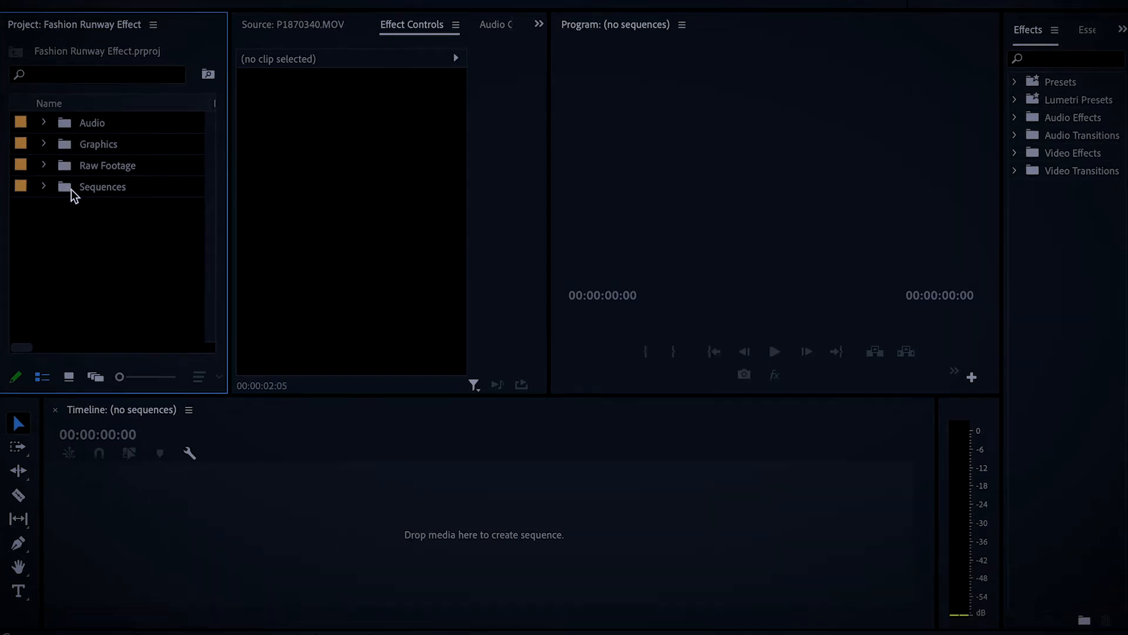
Create a sequence named Runway in the Sequences bin with a 1080×1920 vertical frame size
double_click(103, 187)
type("R")
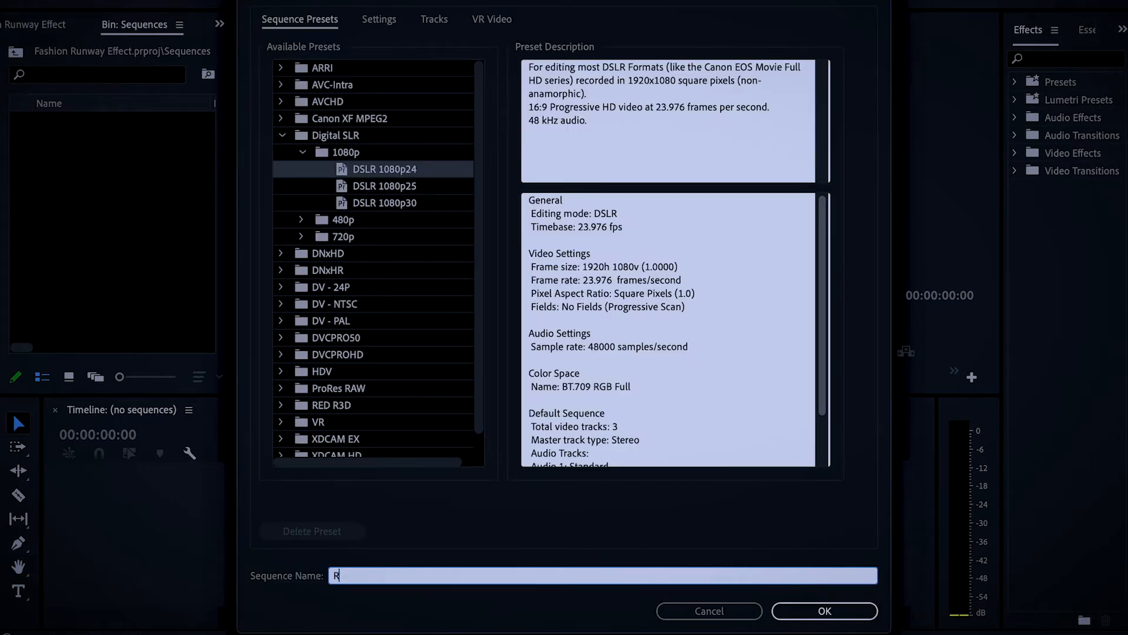
type("unway")
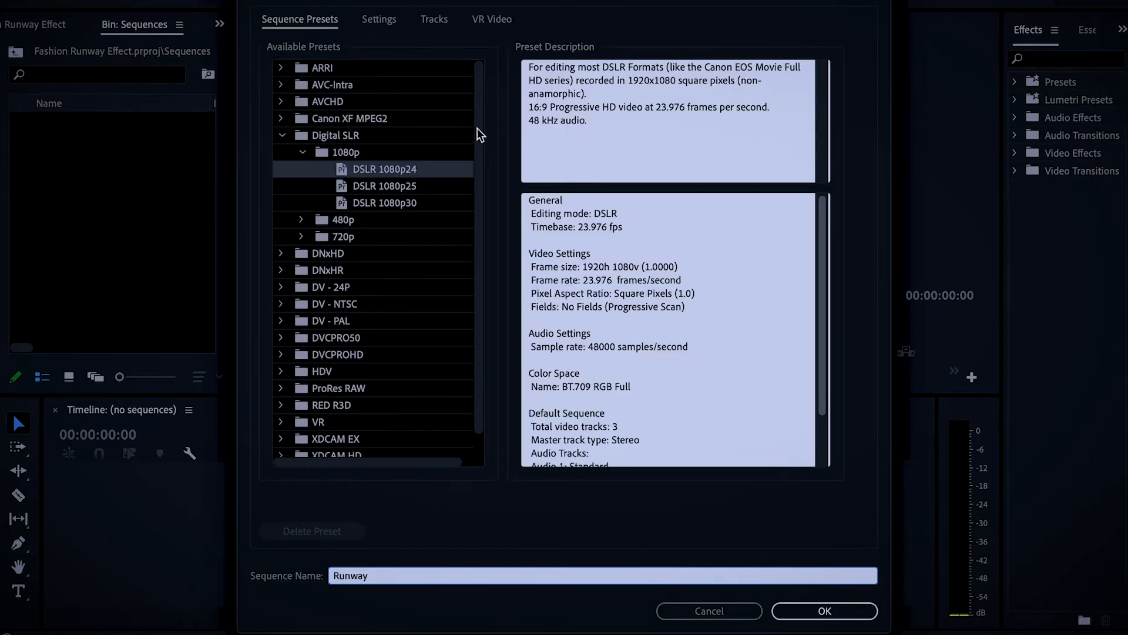
left_click(378, 20)
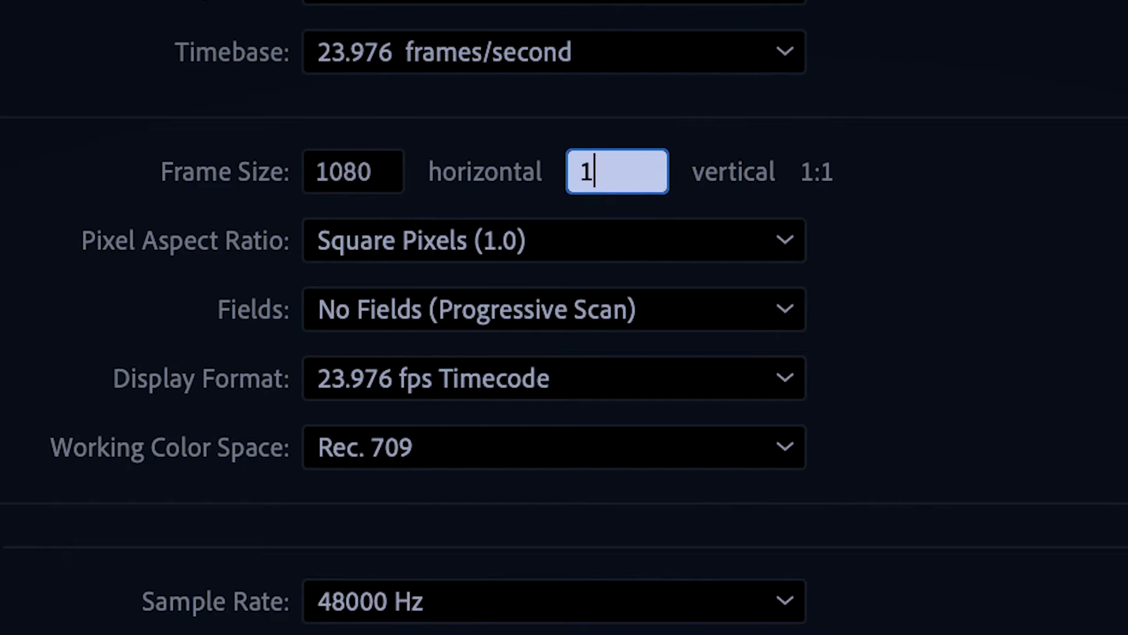
type("1920")
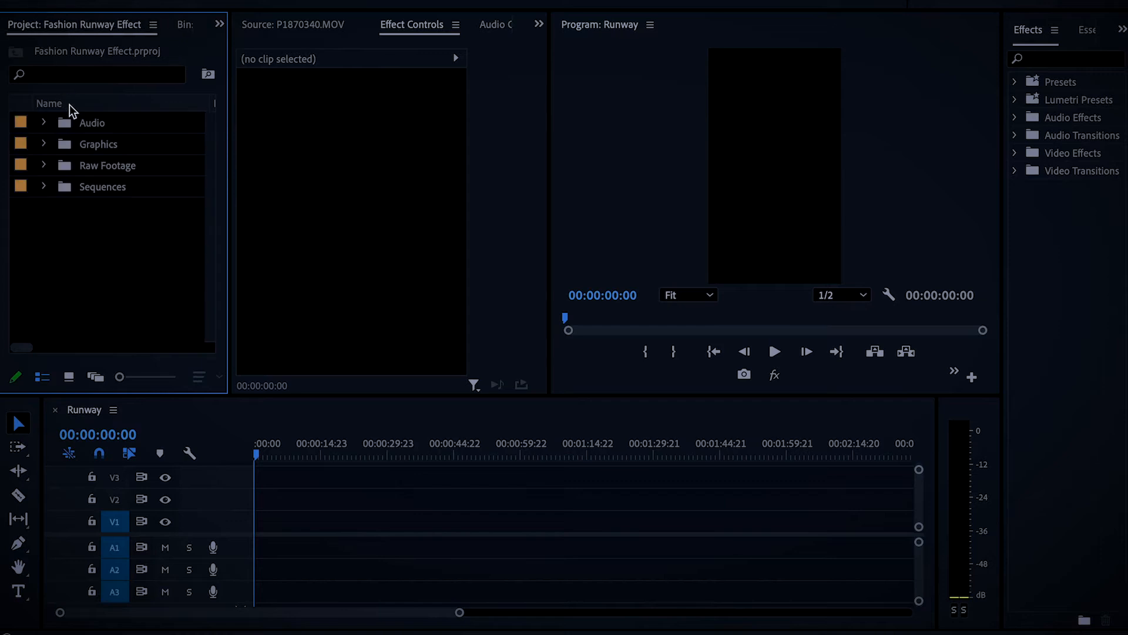
Add P1870340.MOV from Raw Footage > Runway to V1 and rotate it −90° to stand upright
double_click(106, 164)
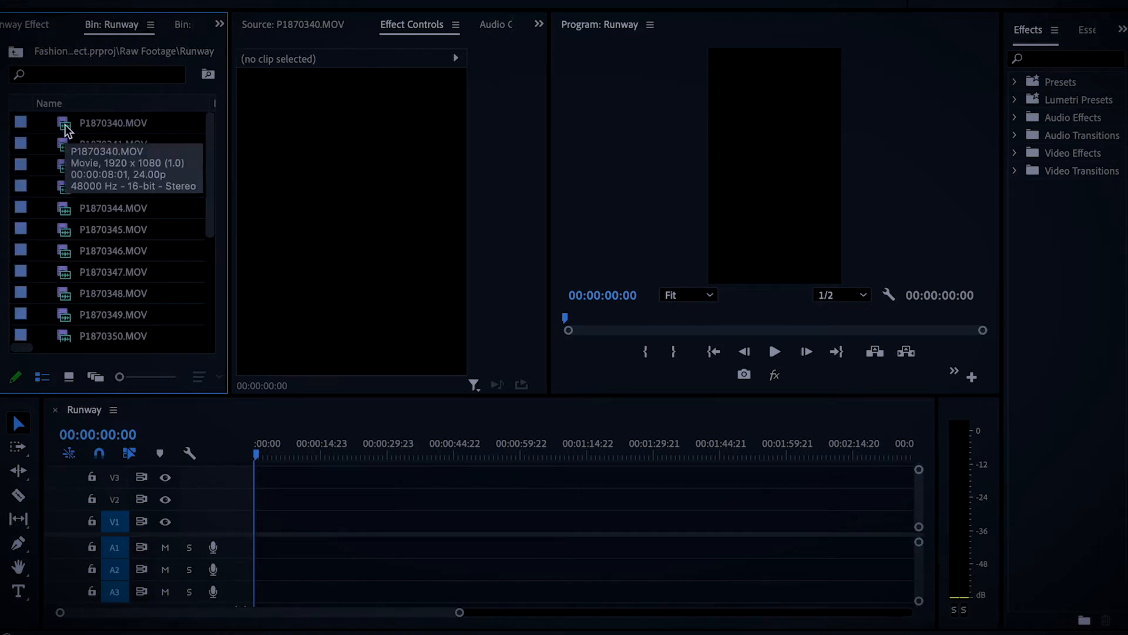
double_click(112, 122)
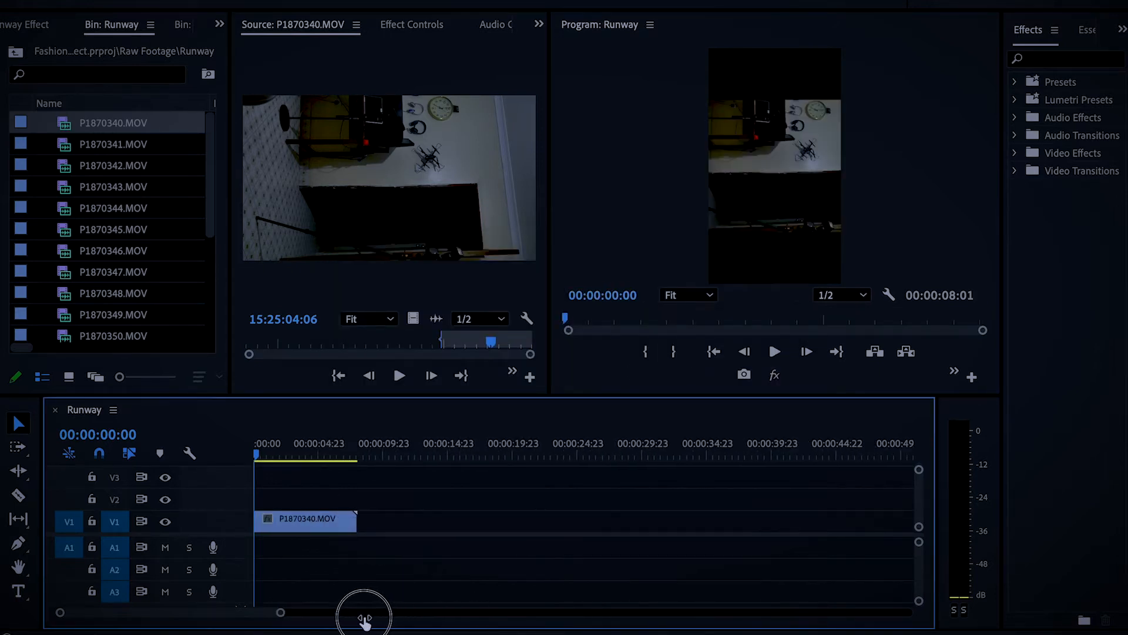
left_click(271, 442)
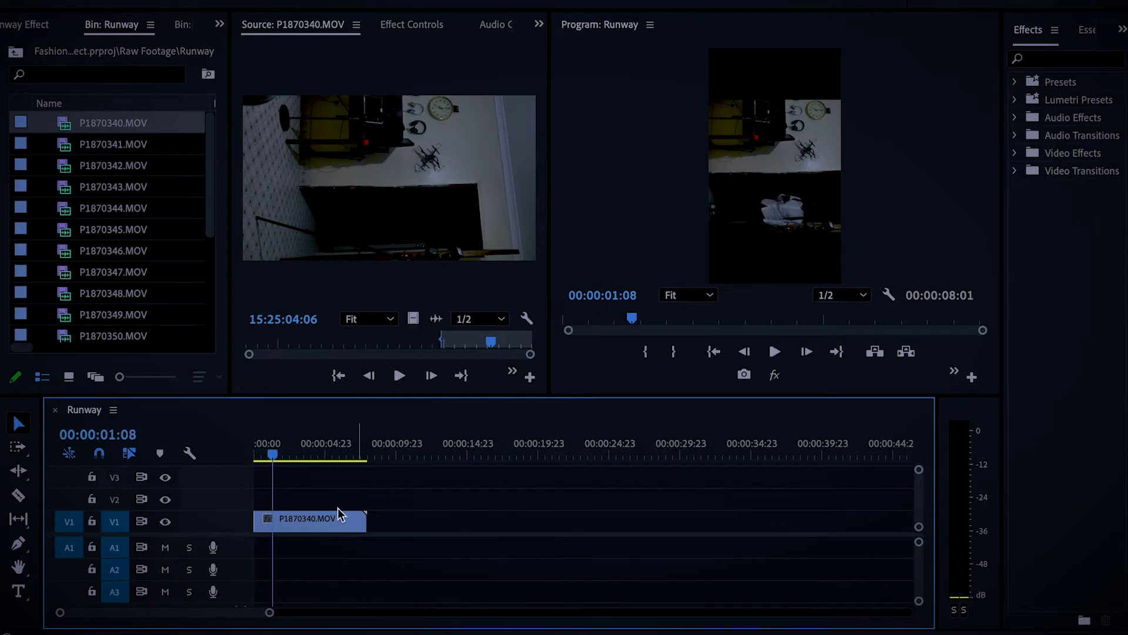
left_click(412, 23)
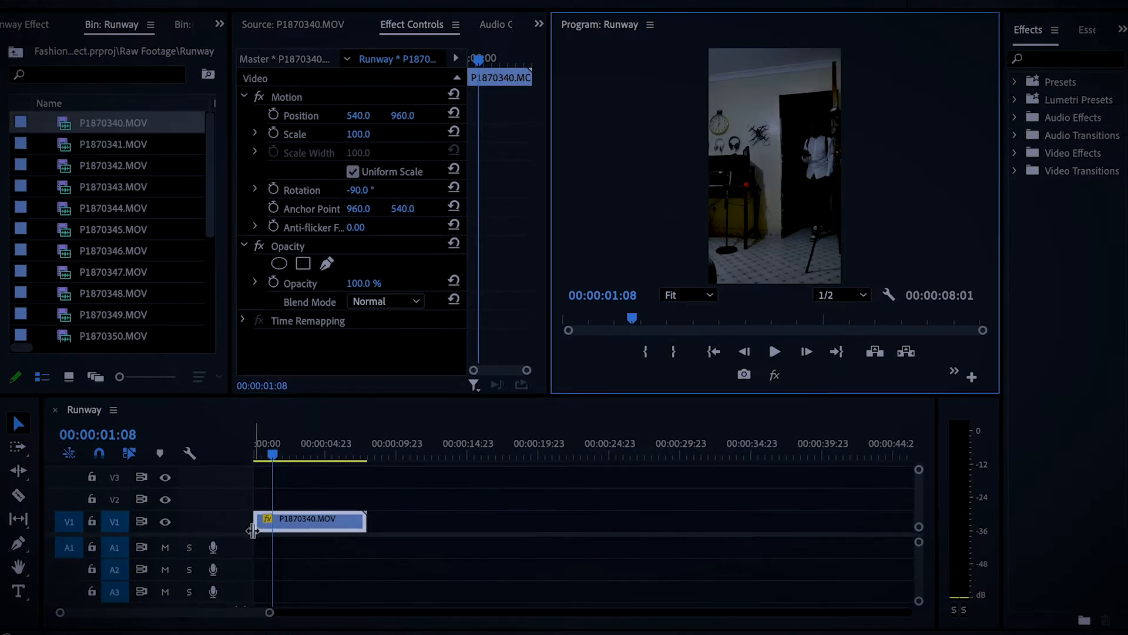
left_click(775, 351)
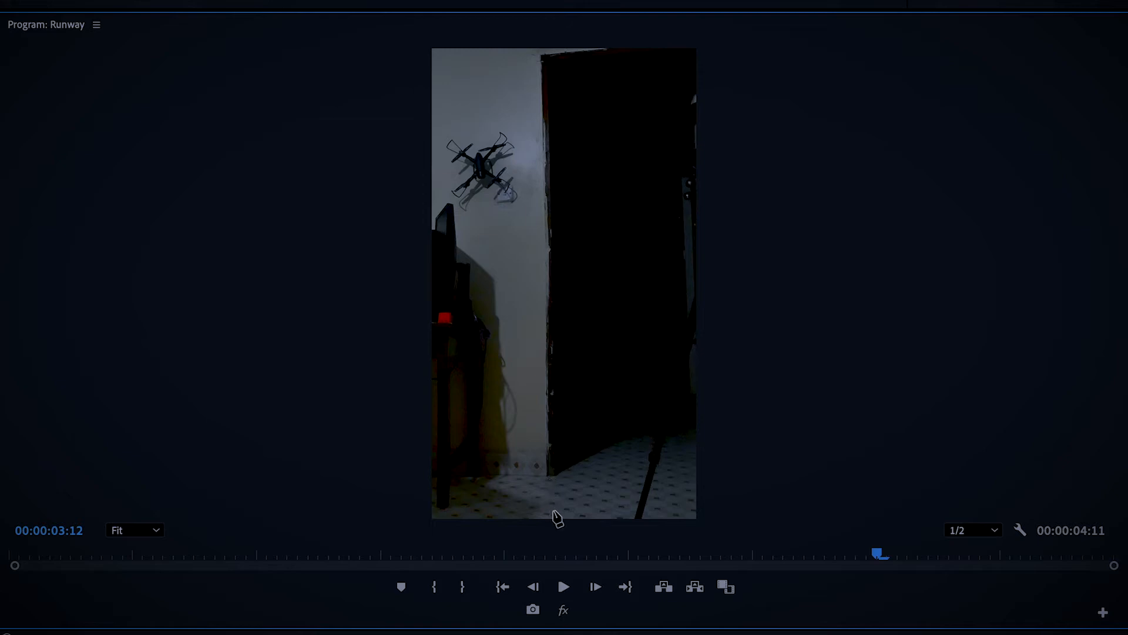
mouse_move(565, 472)
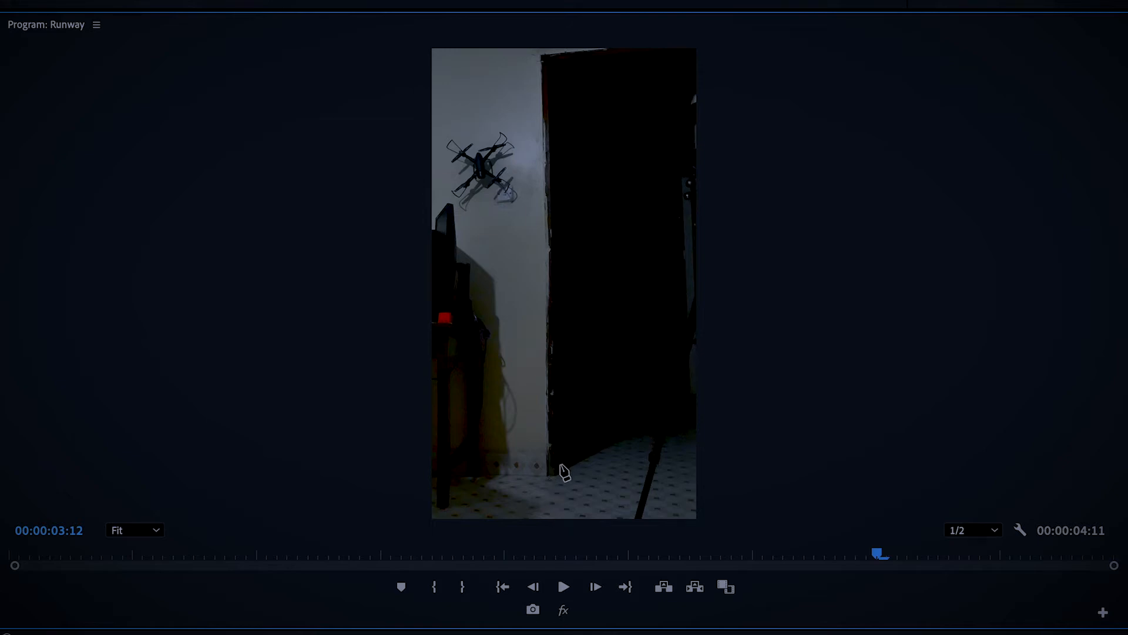
mouse_move(515, 11)
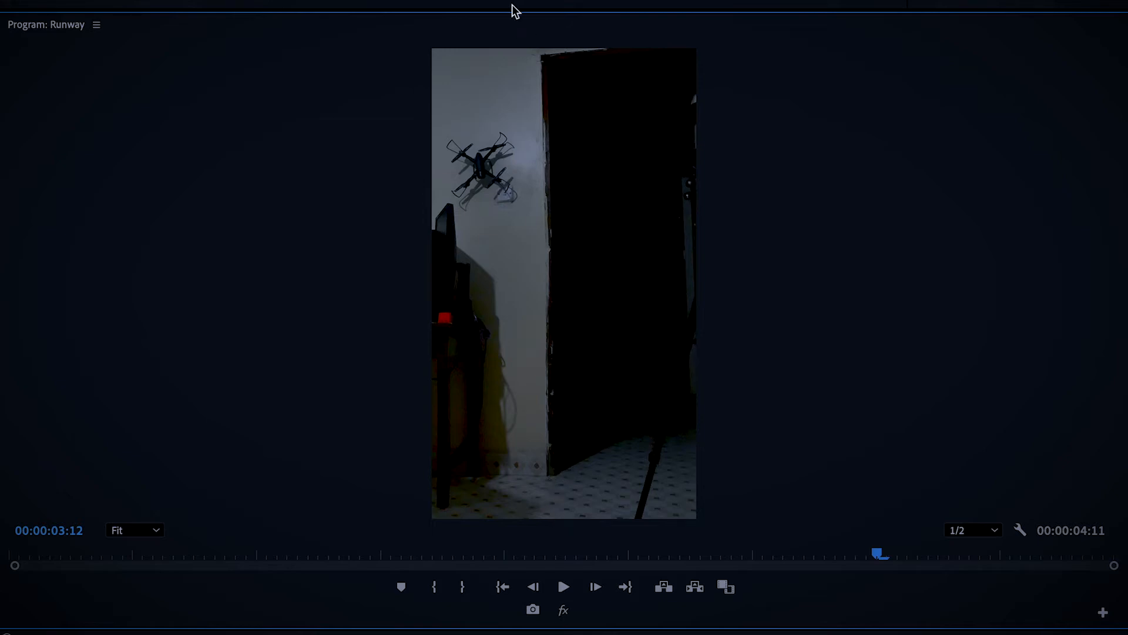
mouse_move(562, 524)
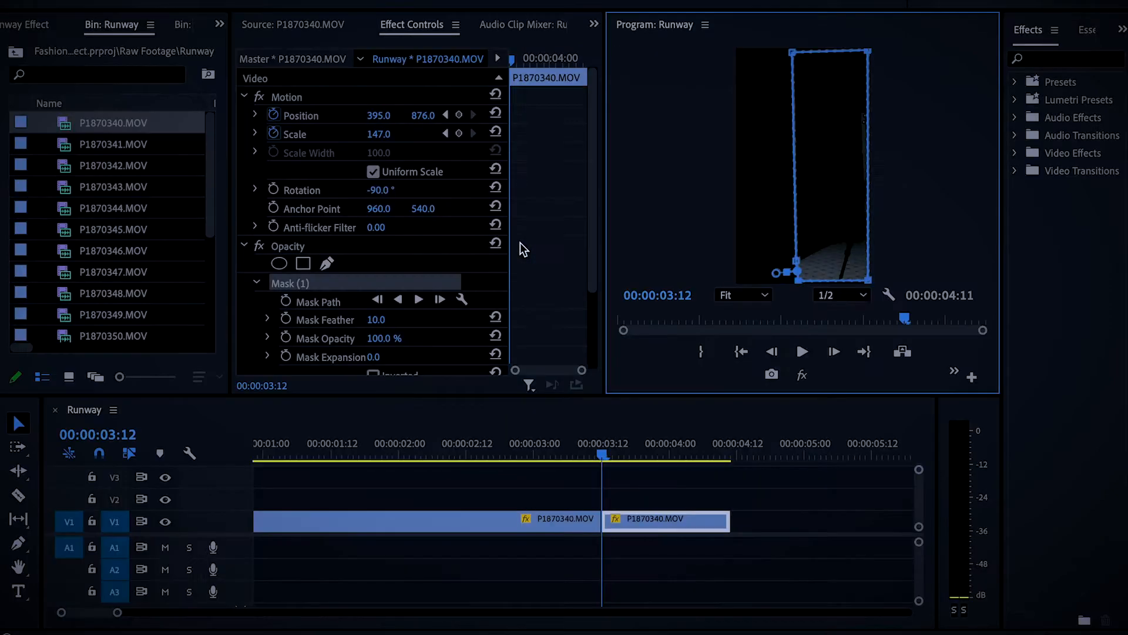
mouse_move(594, 230)
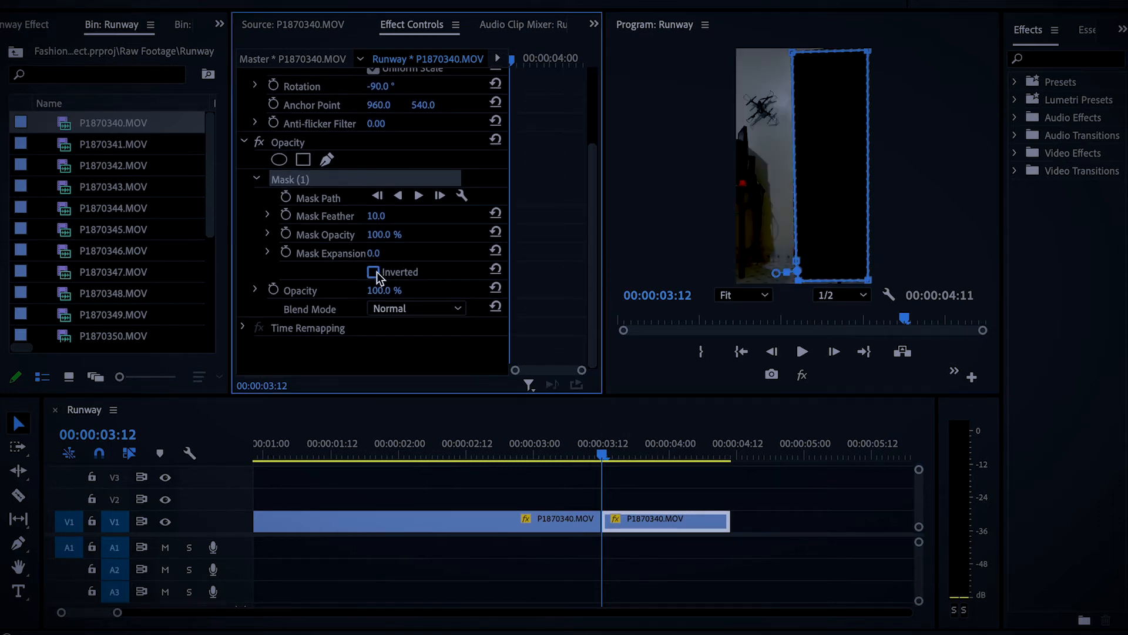
Invert the rectangle mask so the door is cut out, then check the transition from earlier
left_click(373, 271)
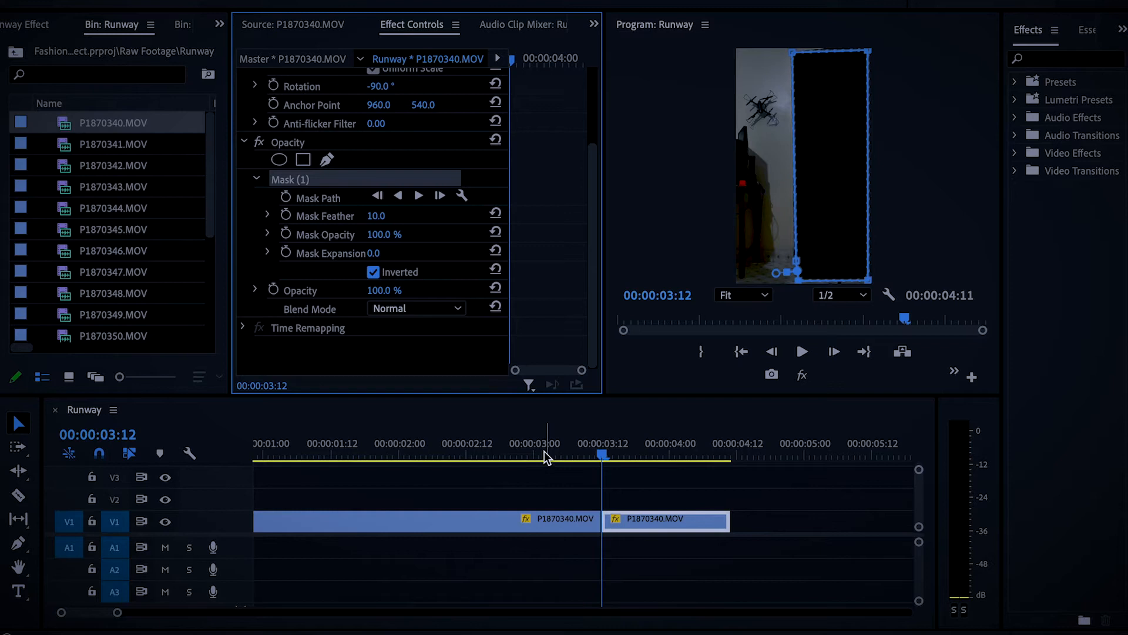
left_click(801, 351)
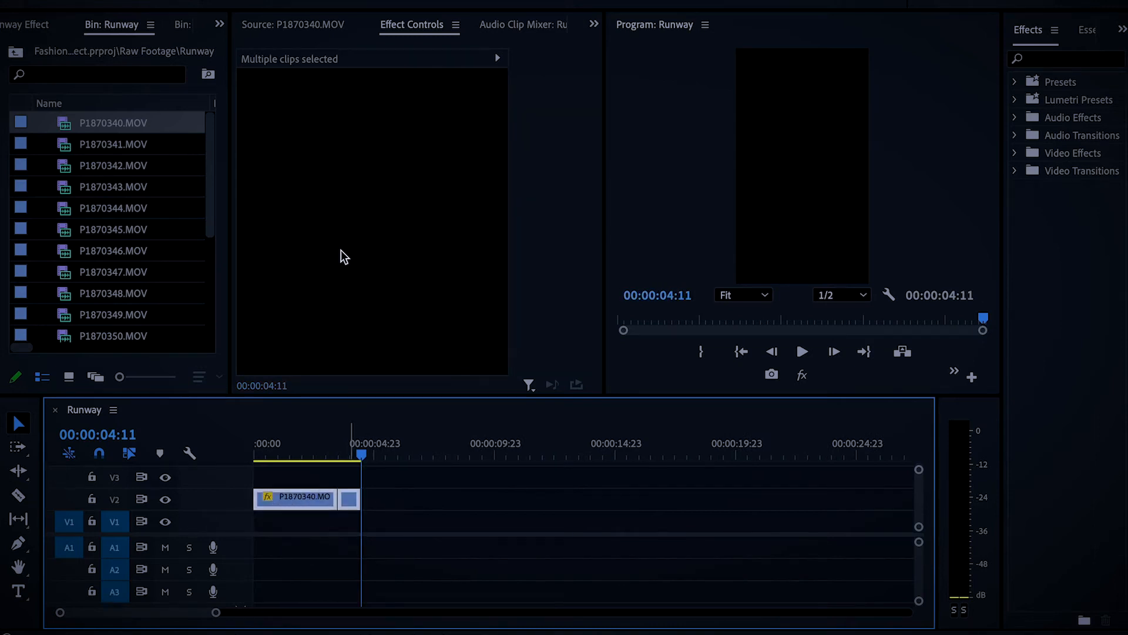
Preview the next runway clips and place P1870343.MOV on track 1 under the masked piece
double_click(112, 143)
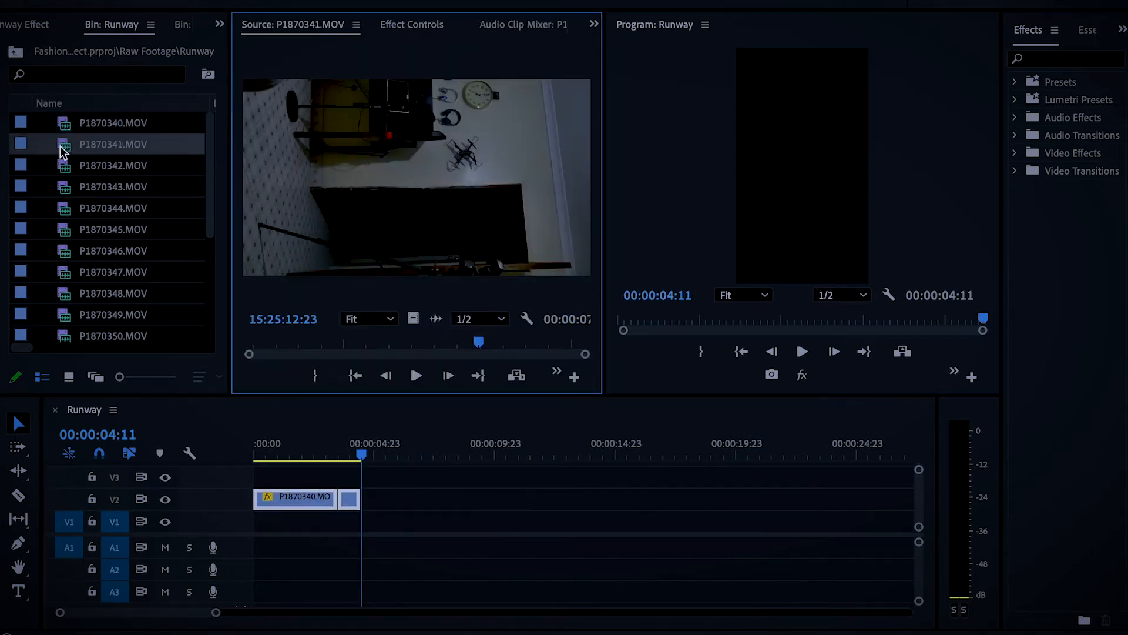
left_click(113, 165)
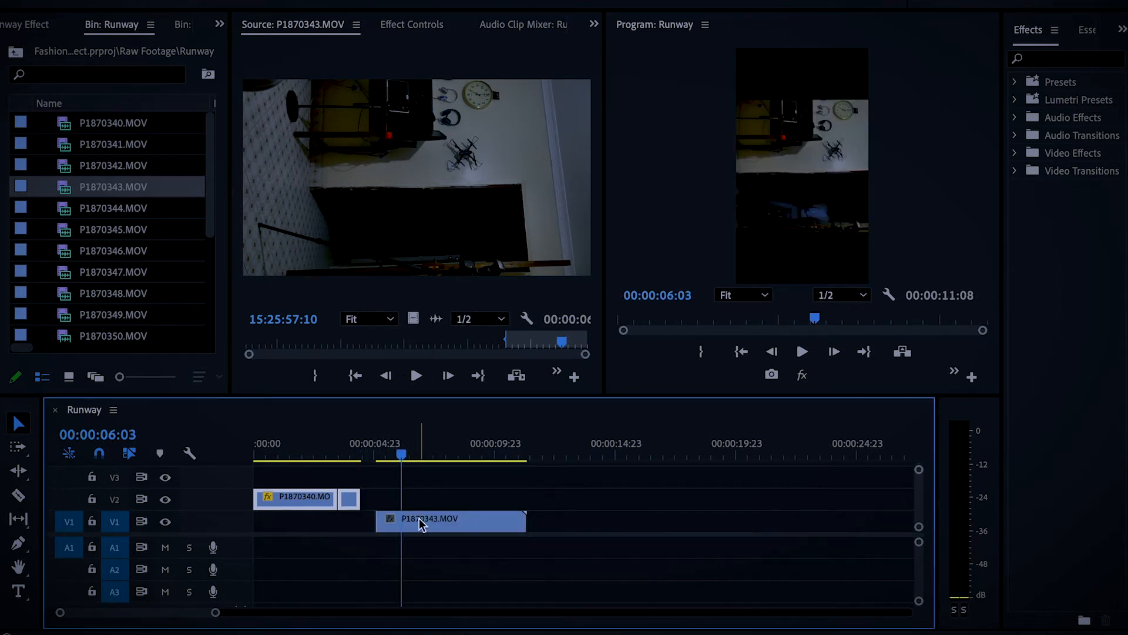
left_click(412, 25)
type("-90")
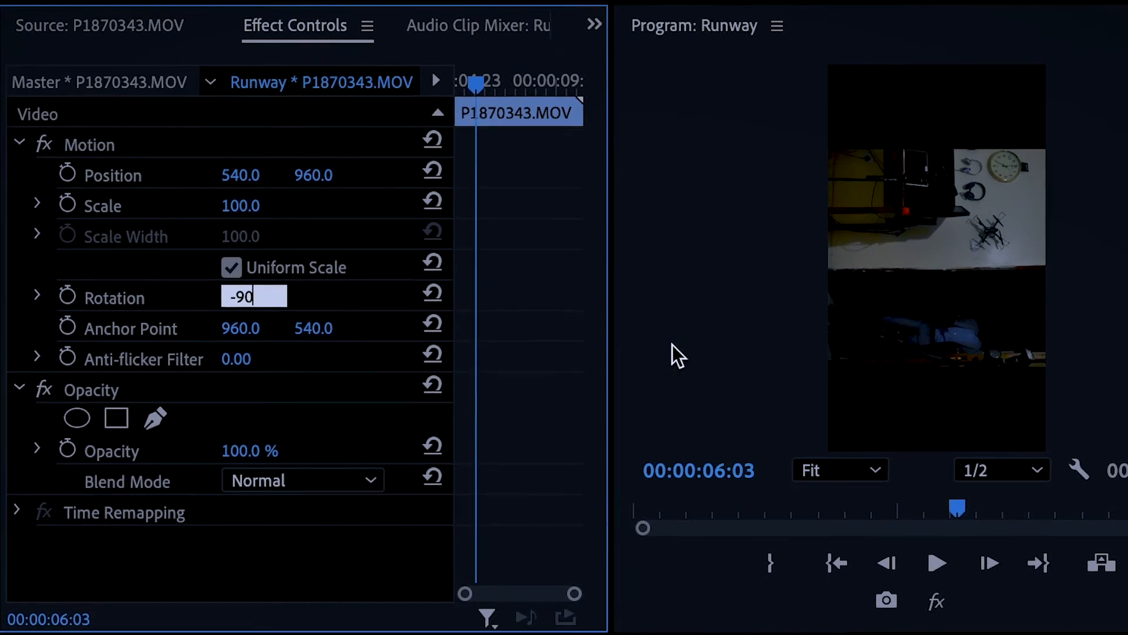
key("enter")
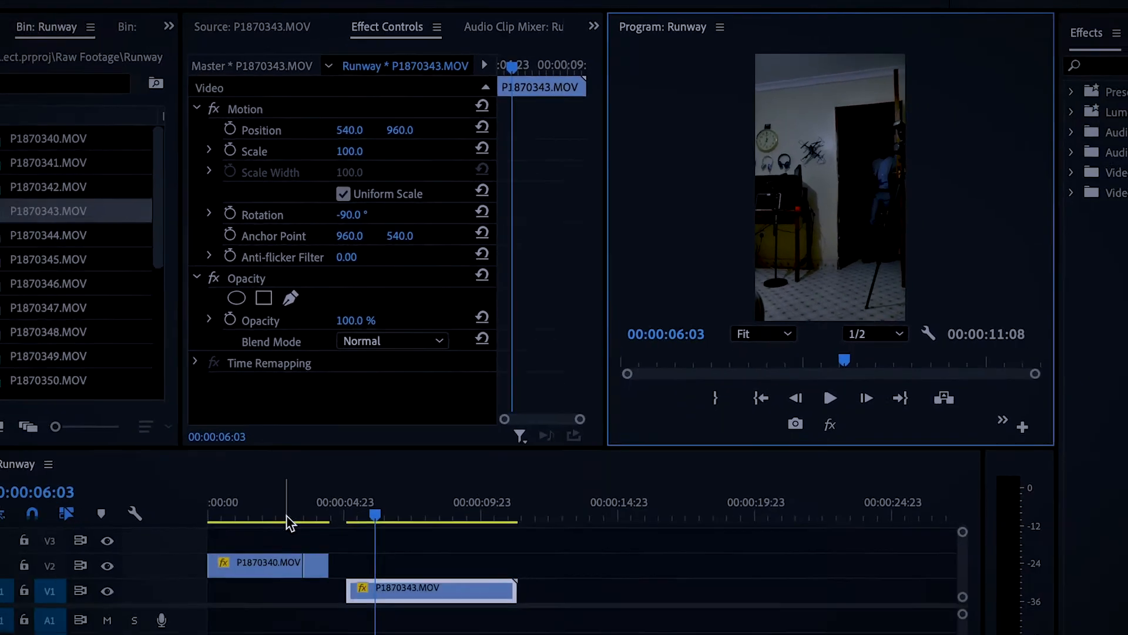
Set P1870343's Scale to 147 to match P1870340 and read P1870340's position values
left_click(266, 562)
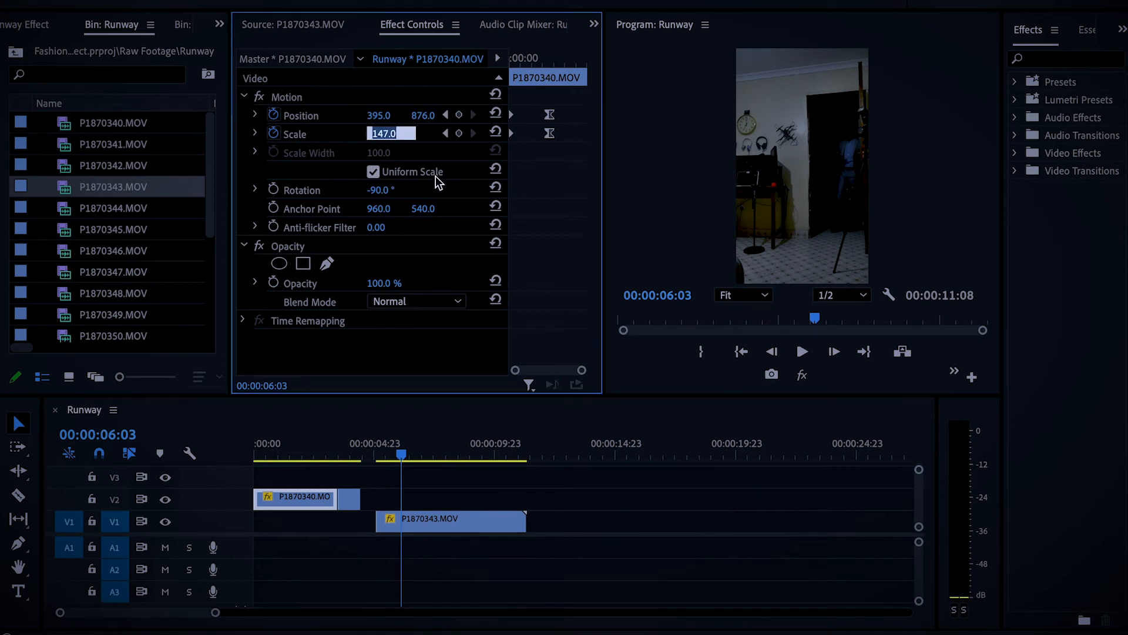
left_click(449, 519)
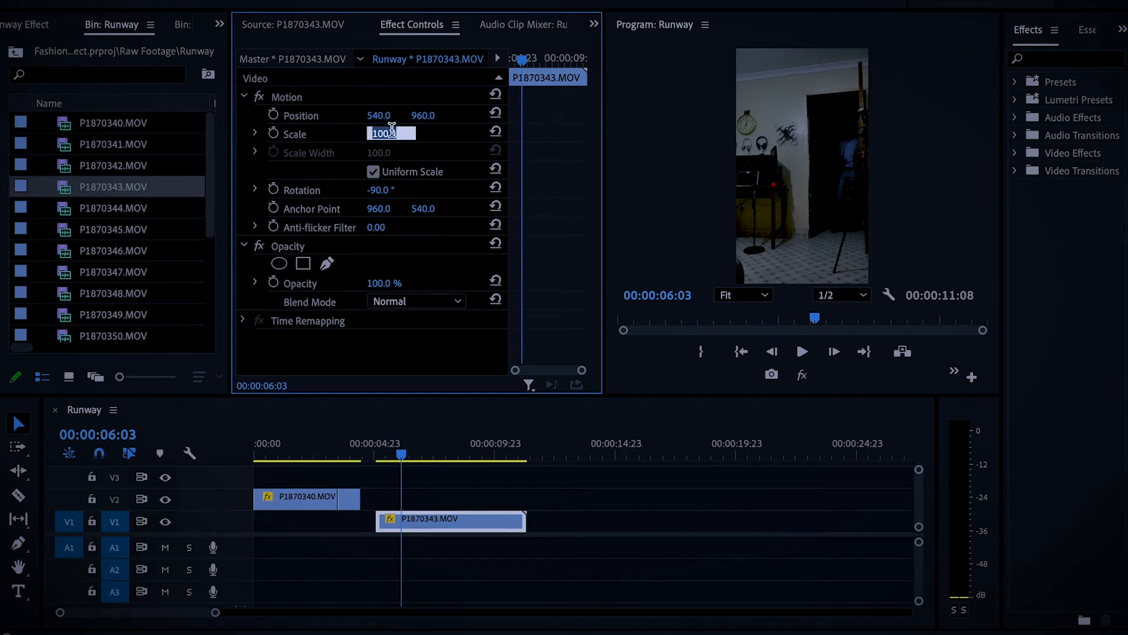
type("147.0")
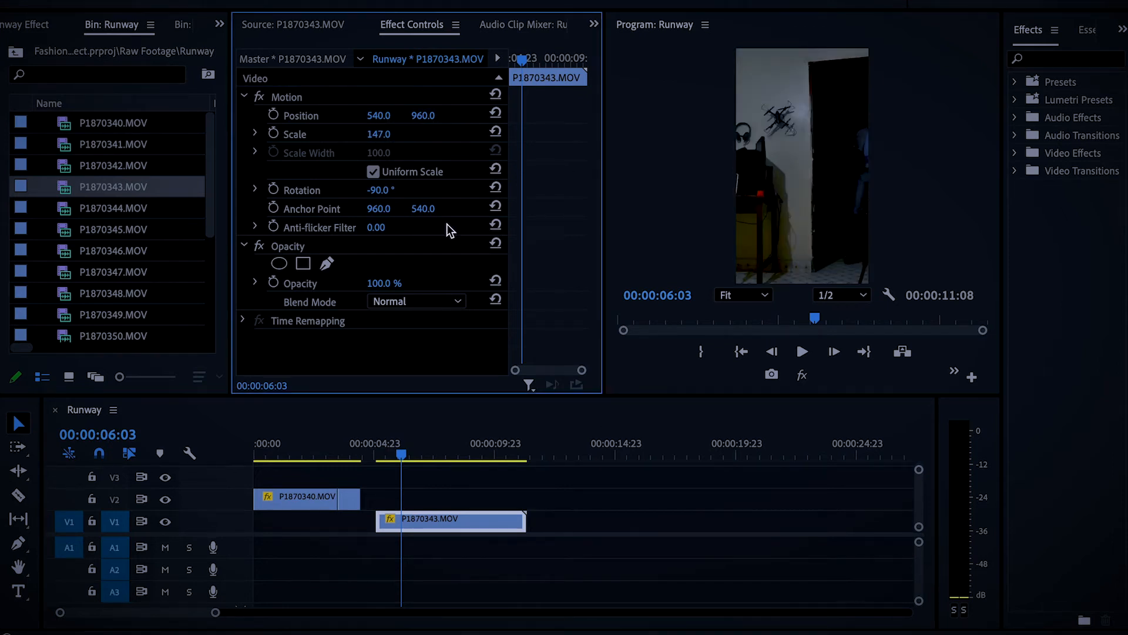
left_click(302, 497)
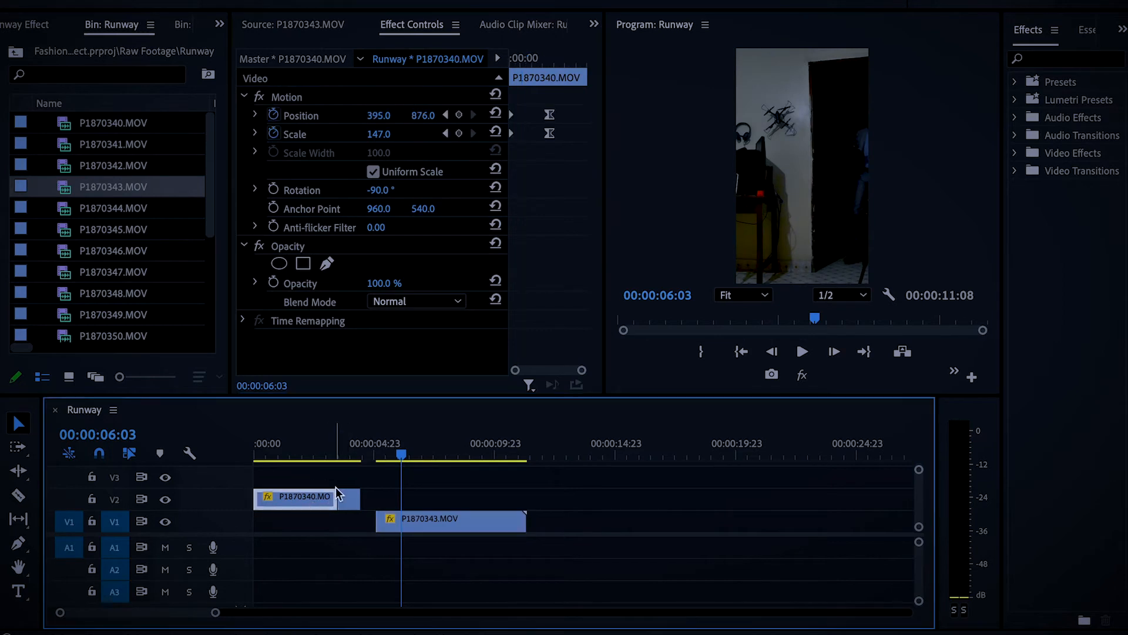
left_click(279, 263)
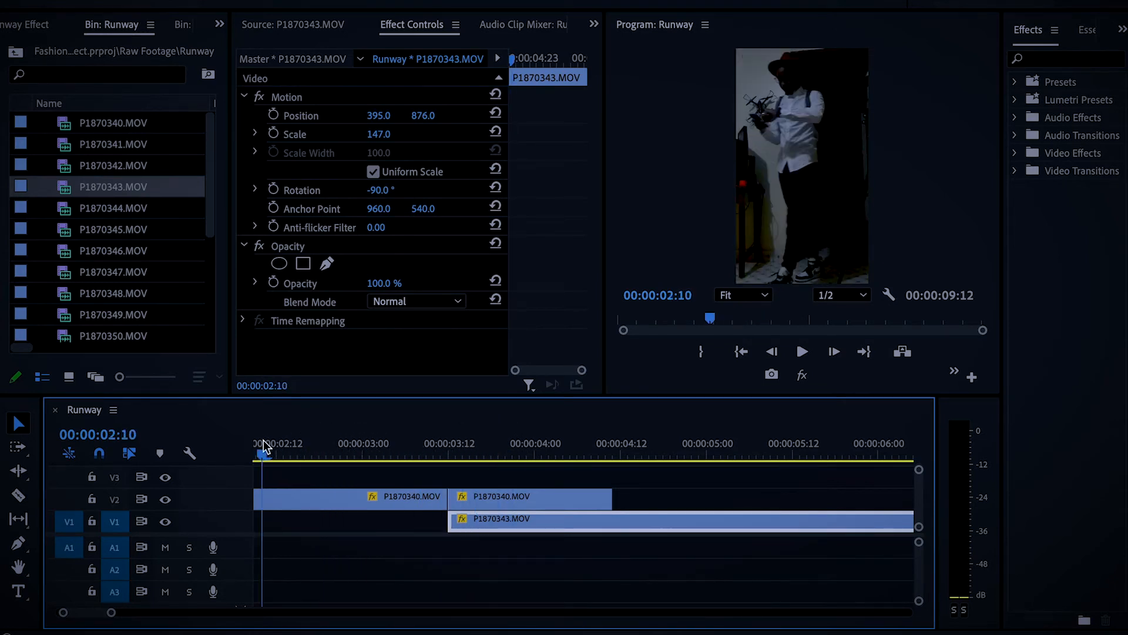
Play the sequence from the start to confirm both clips are framed alike at 395, 876
left_click(801, 351)
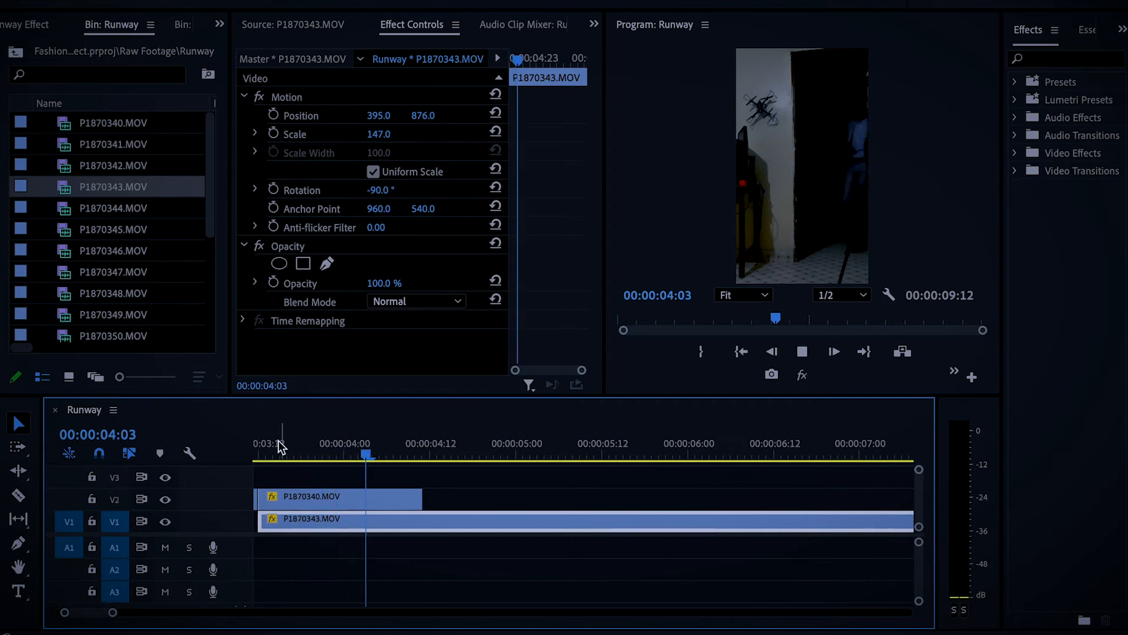
double_click(112, 229)
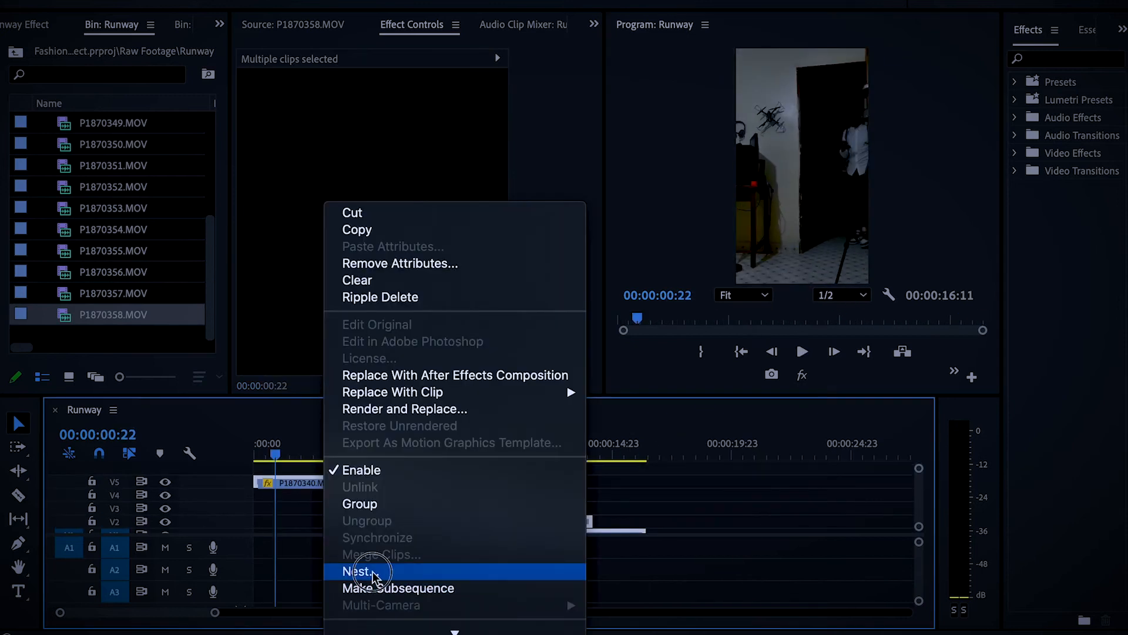
Nest the selected runway clips into one clip named Runway Nested and play it back
left_click(358, 570)
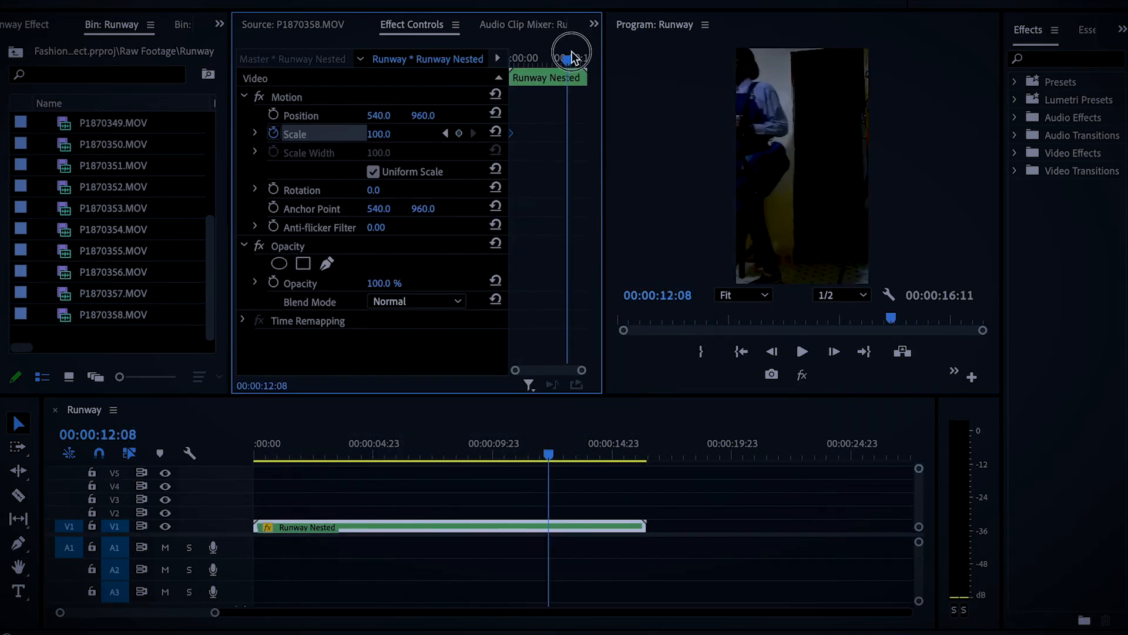
left_click(801, 351)
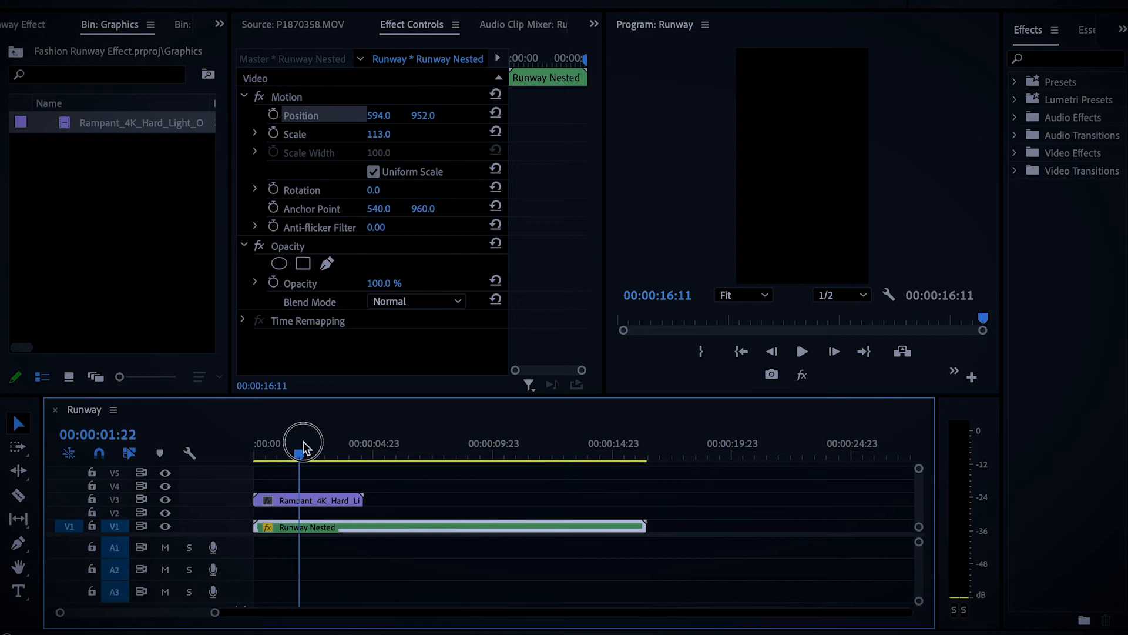
Set the Rampant light flare overlay's Opacity blend mode to Screen over the nested footage
left_click(308, 500)
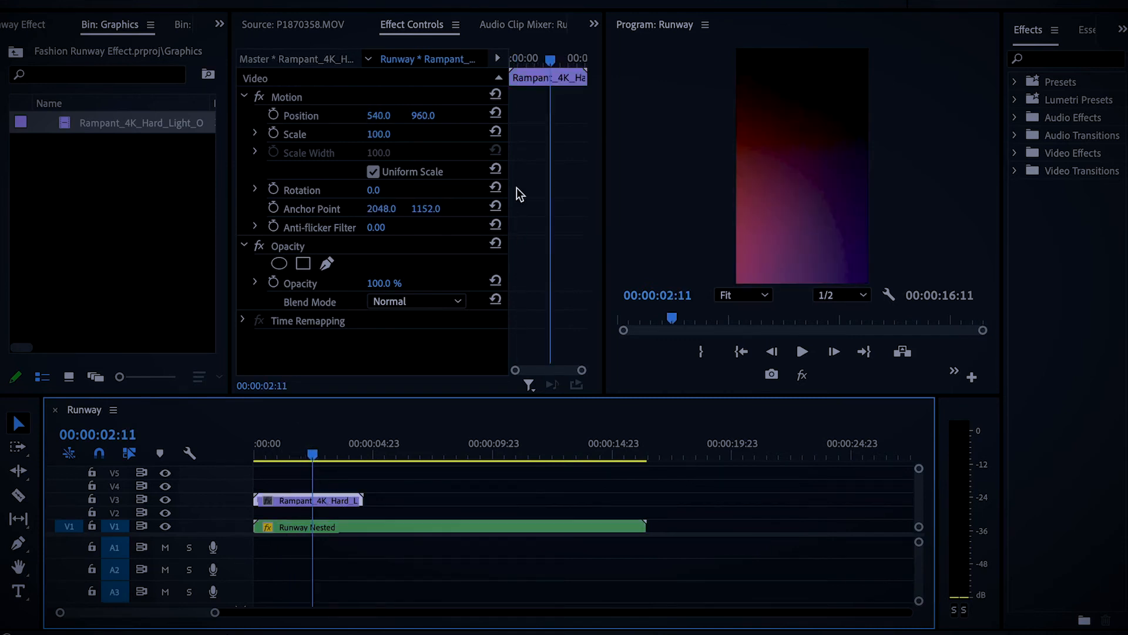
left_click(416, 301)
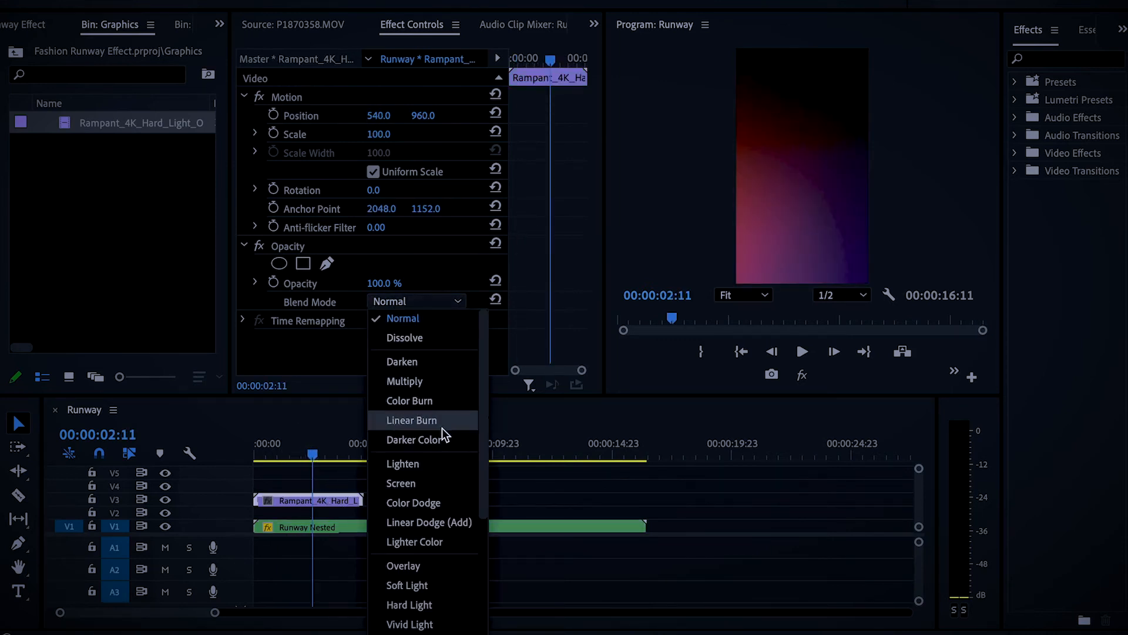
mouse_move(426, 483)
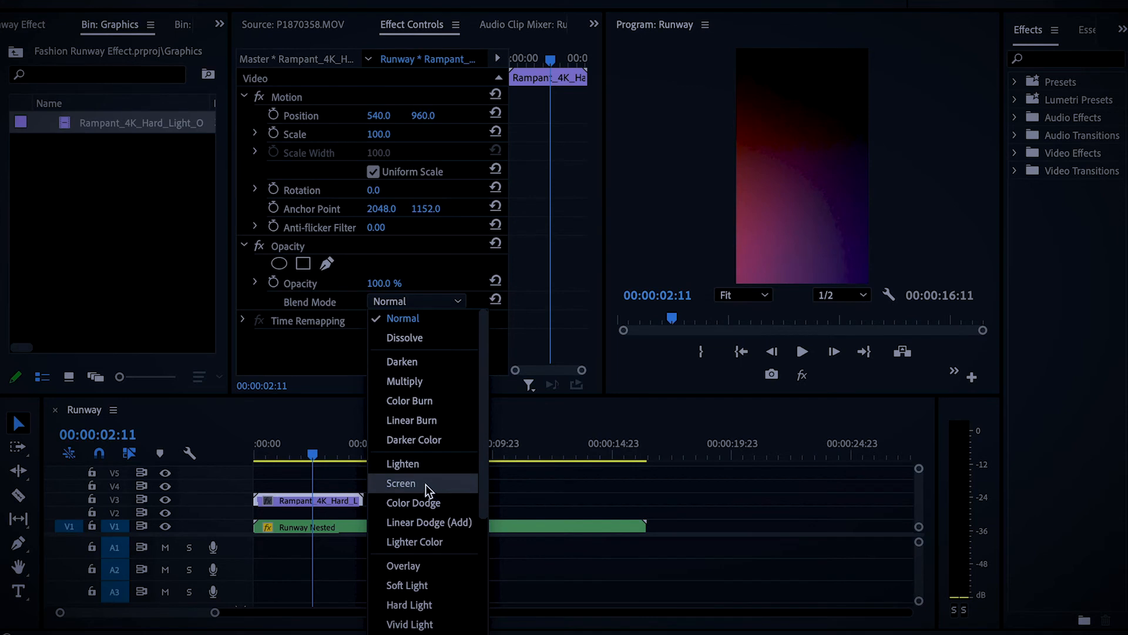
left_click(403, 463)
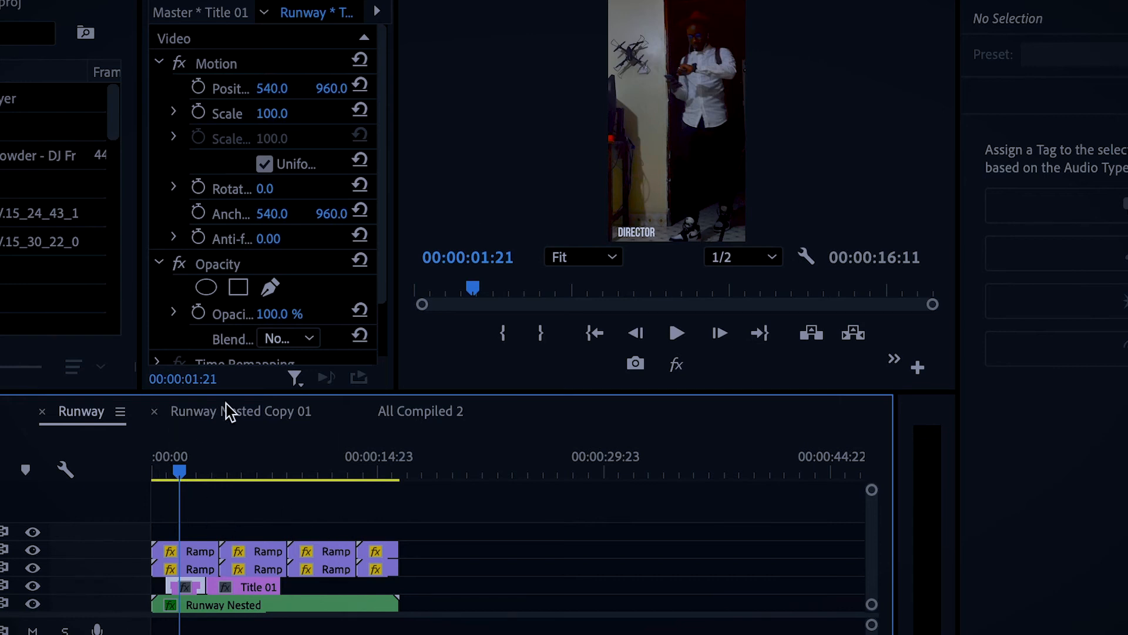
Switch to Runway Nested Copy 01 and preview the DIRECTOR, PRODUCER and EXECUTIVE PRODUCER titles
left_click(241, 411)
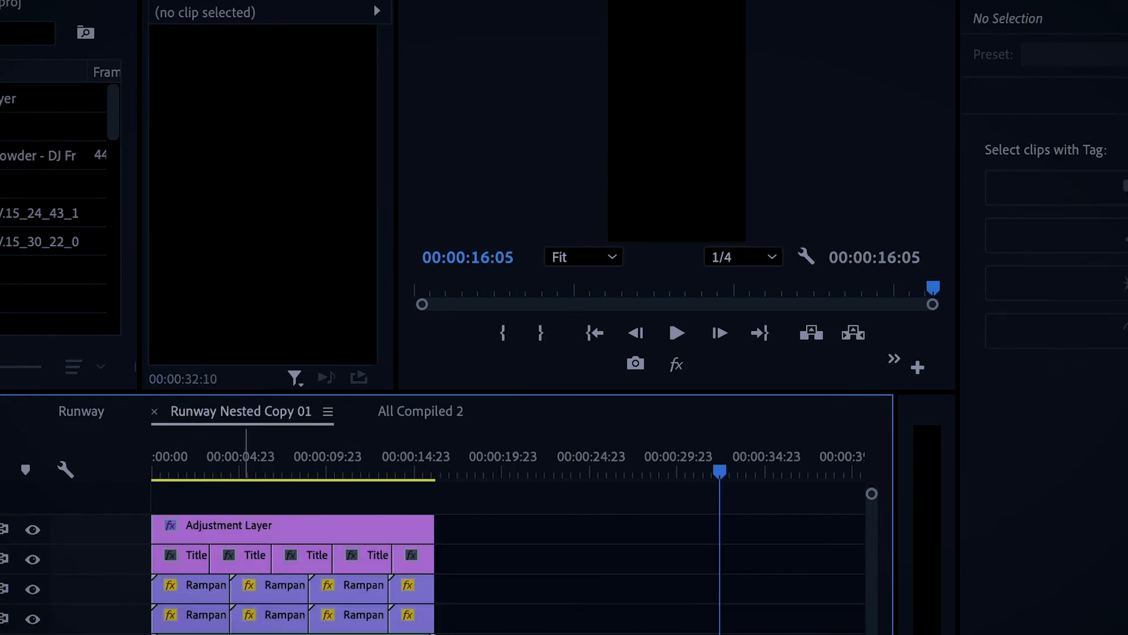
left_click(228, 456)
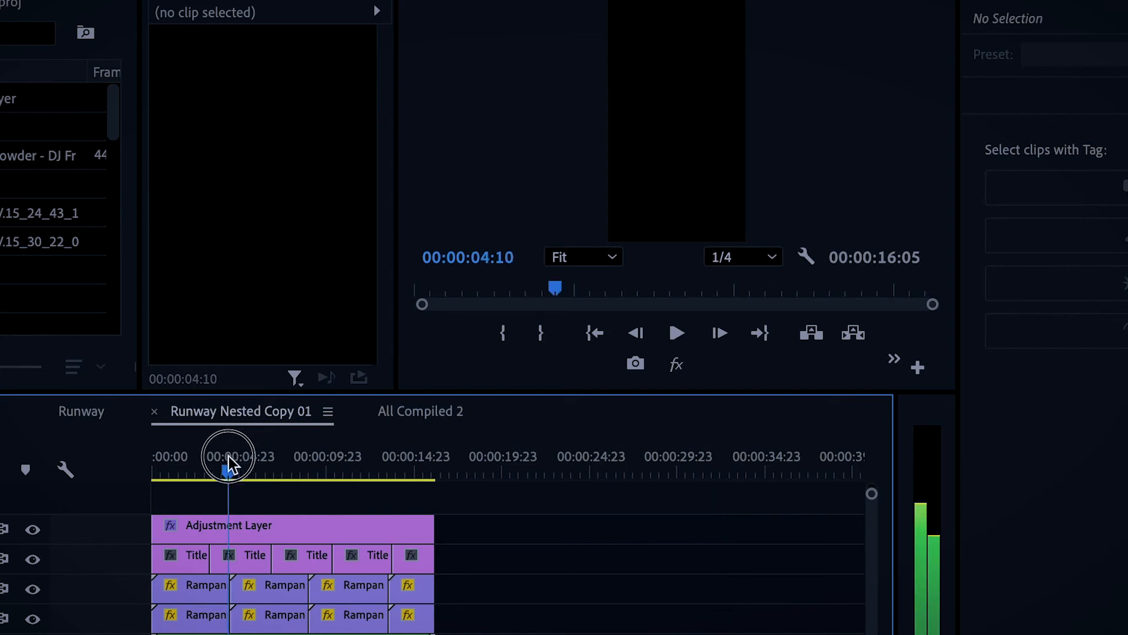
left_click(198, 470)
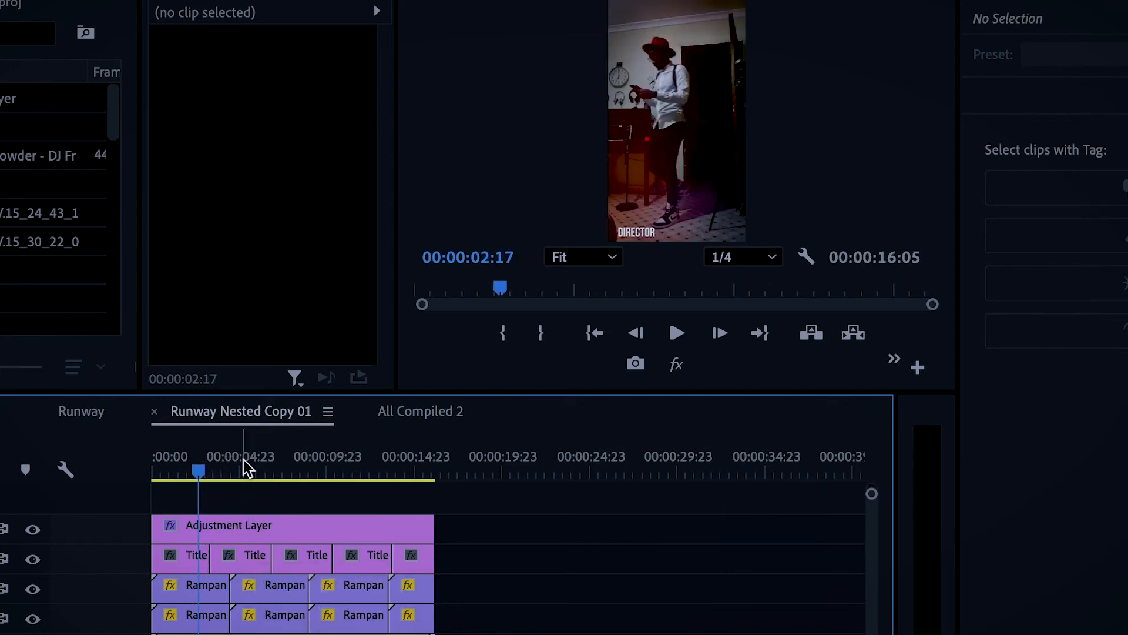
left_click(301, 471)
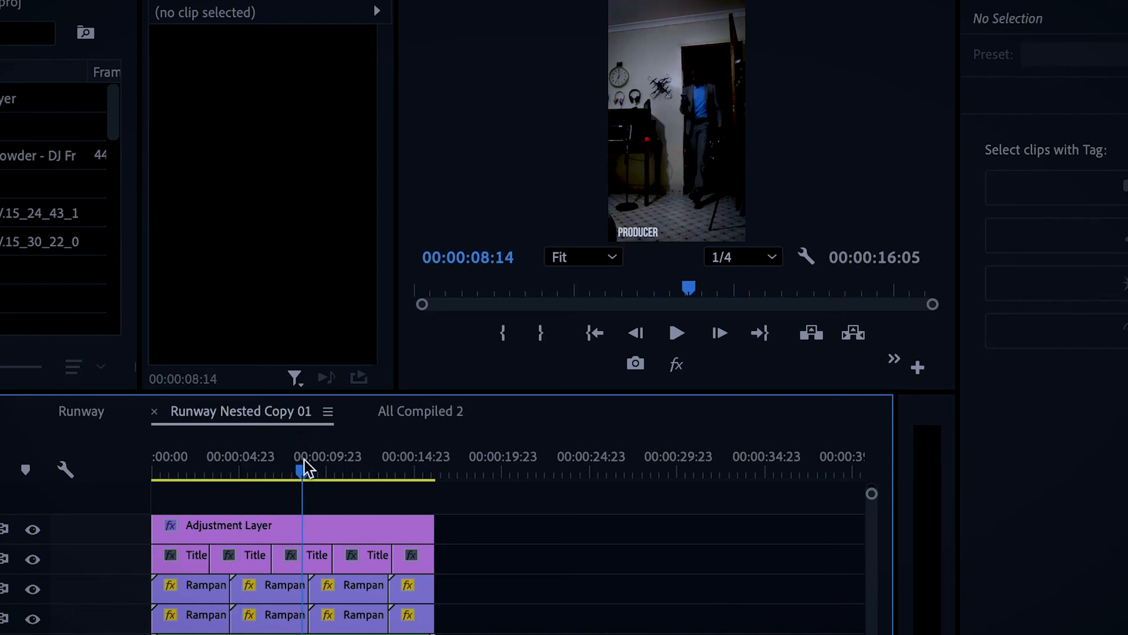
left_click(360, 456)
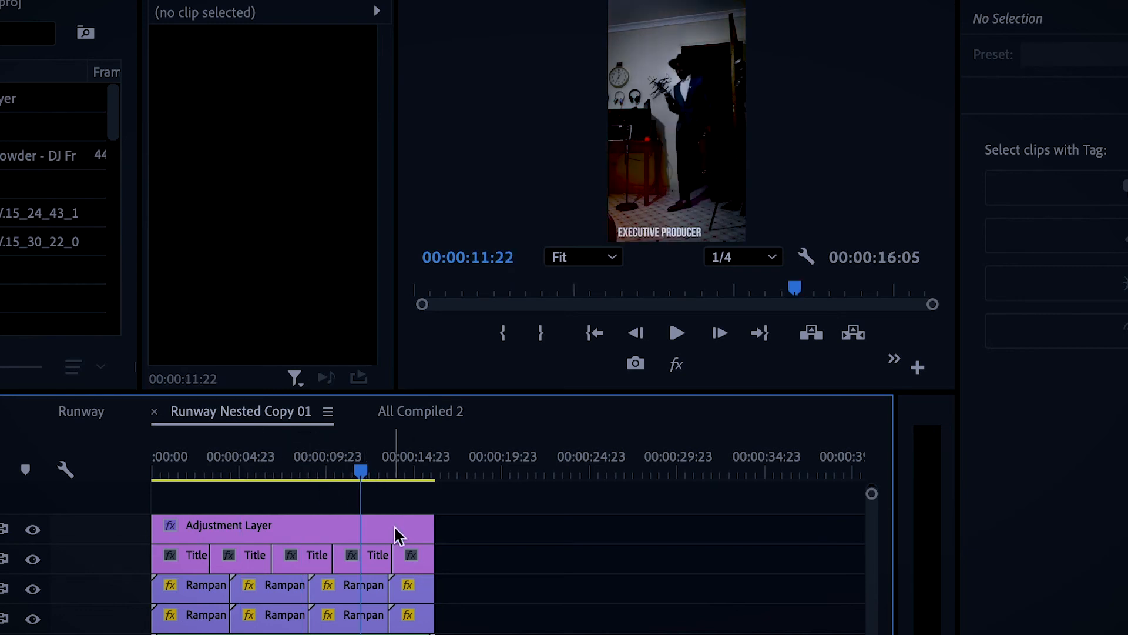